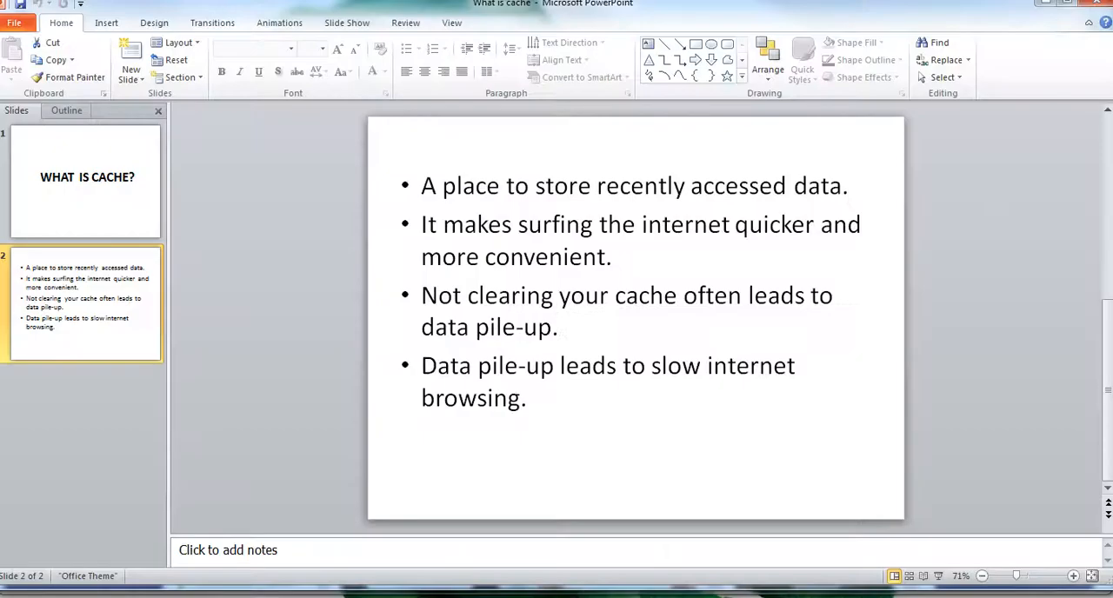
# - Return to the WHAT IS CACHE? title slide using the slide thumbnails
pyautogui.click(86, 180)
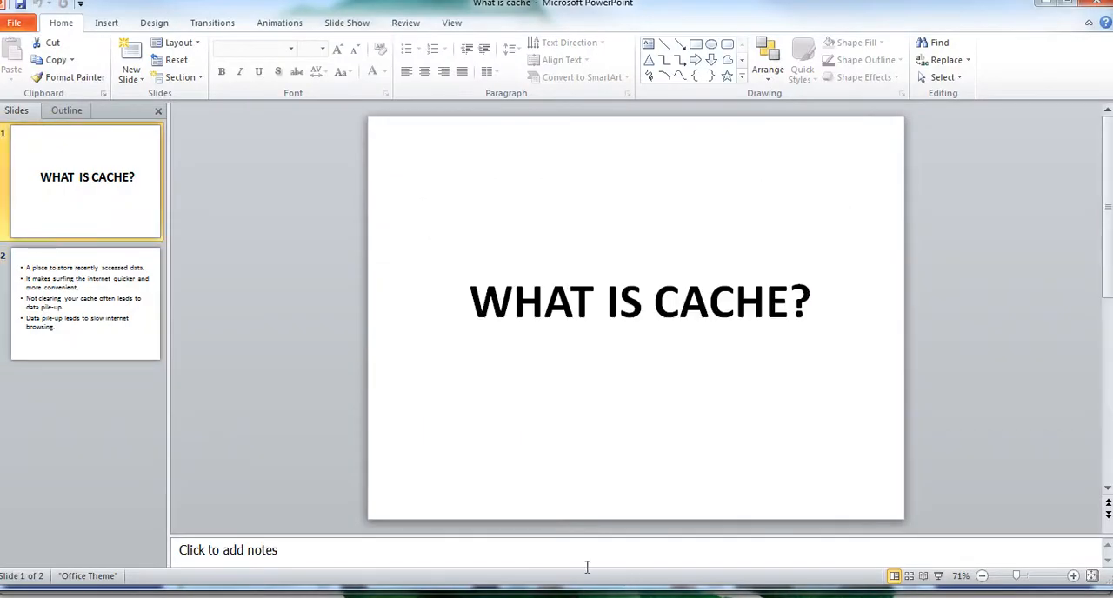
pyautogui.click(85, 304)
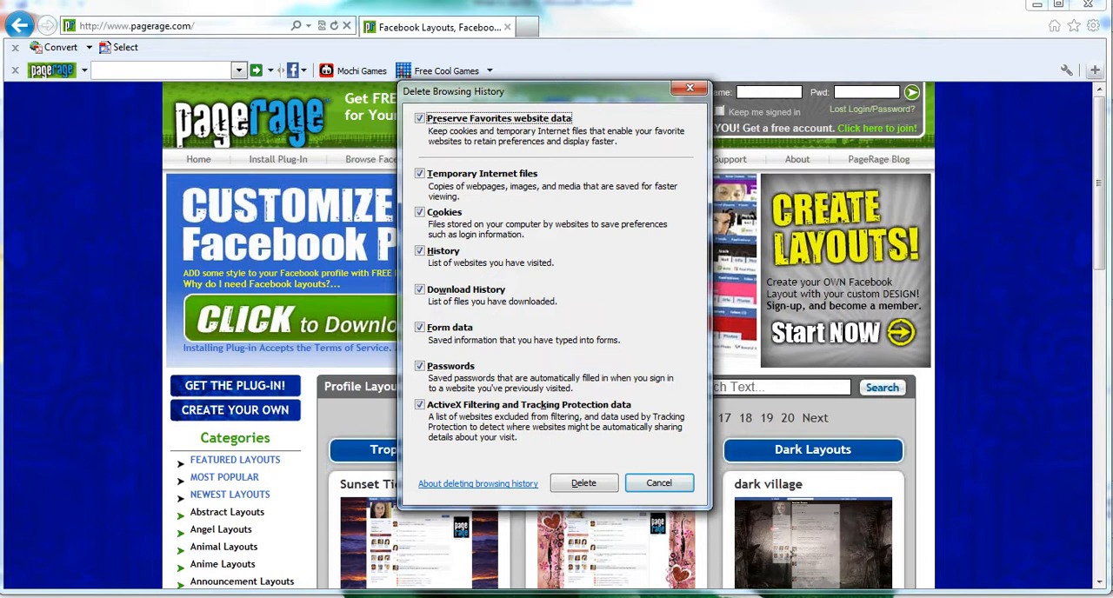
pyautogui.moveTo(739, 572)
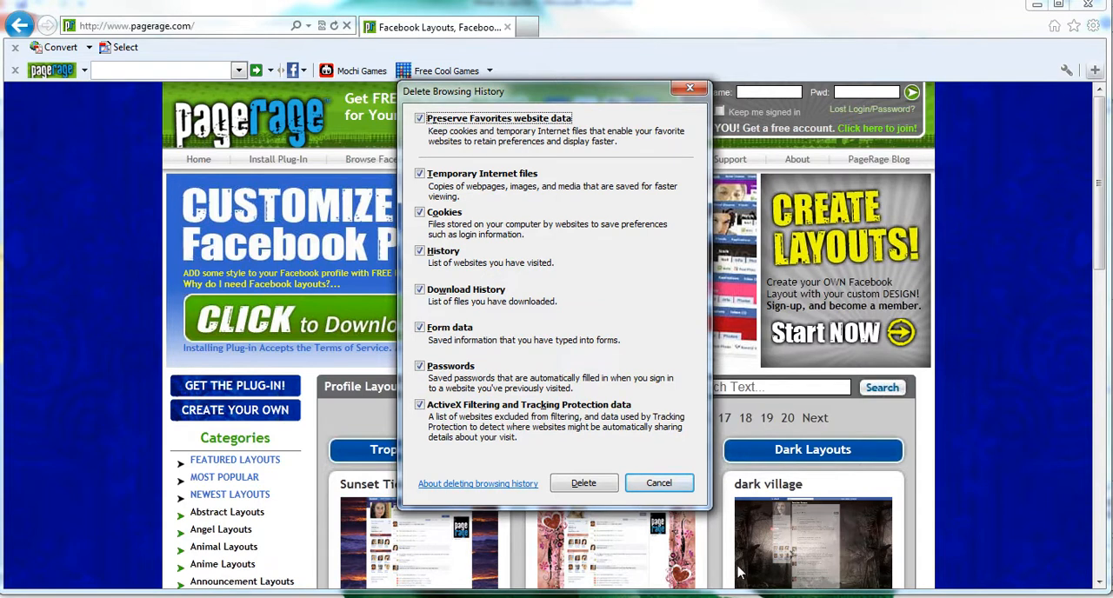
pyautogui.moveTo(492, 189)
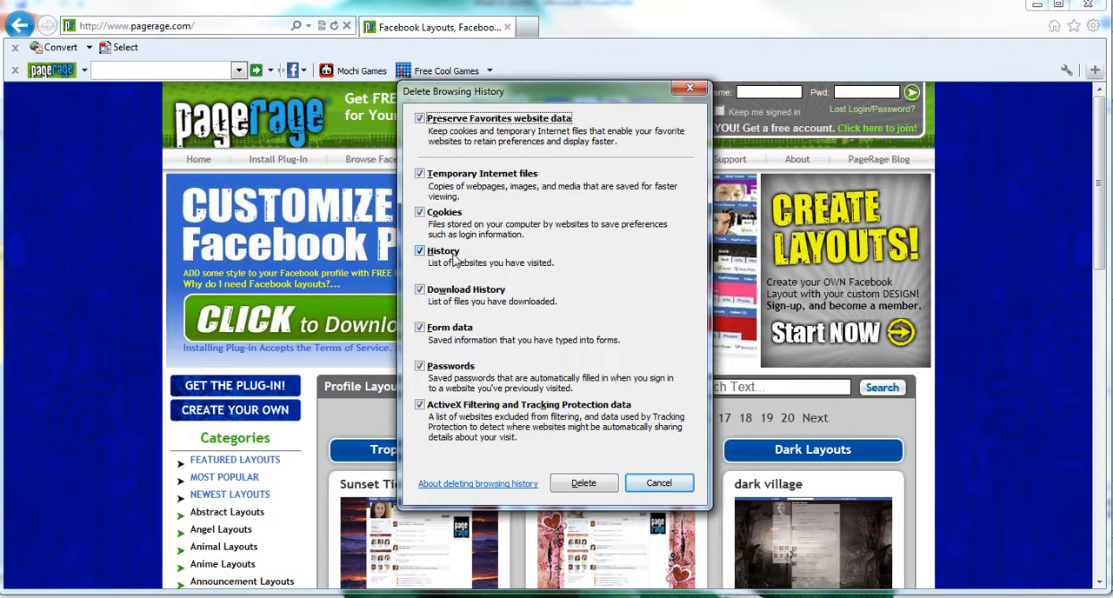
pyautogui.moveTo(468, 270)
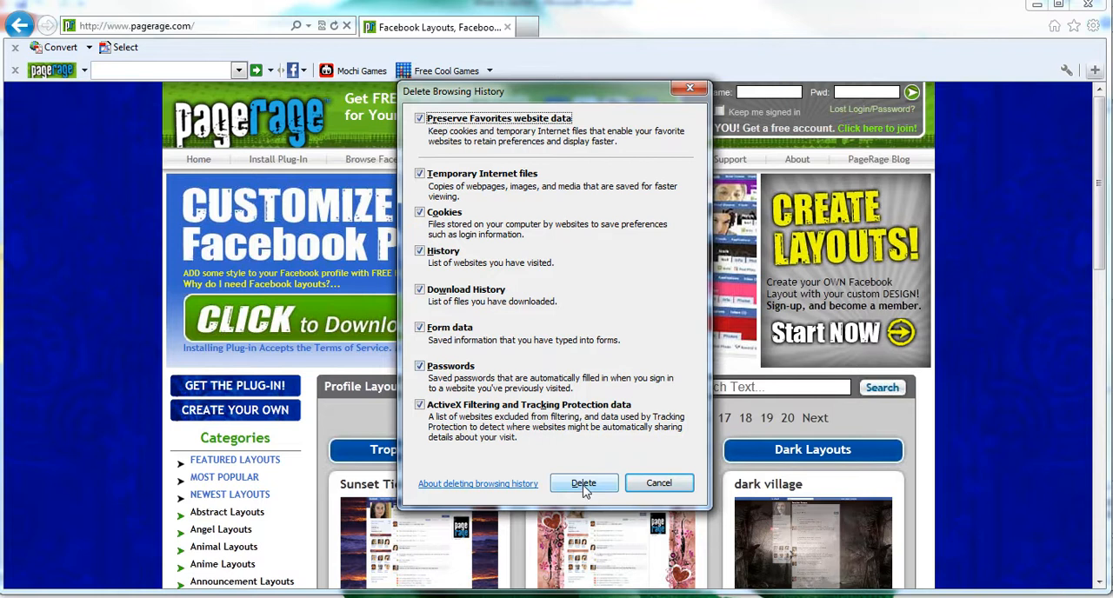
# - Delete the checked temporary files, cookies, history, form data and passwords
pyautogui.click(584, 483)
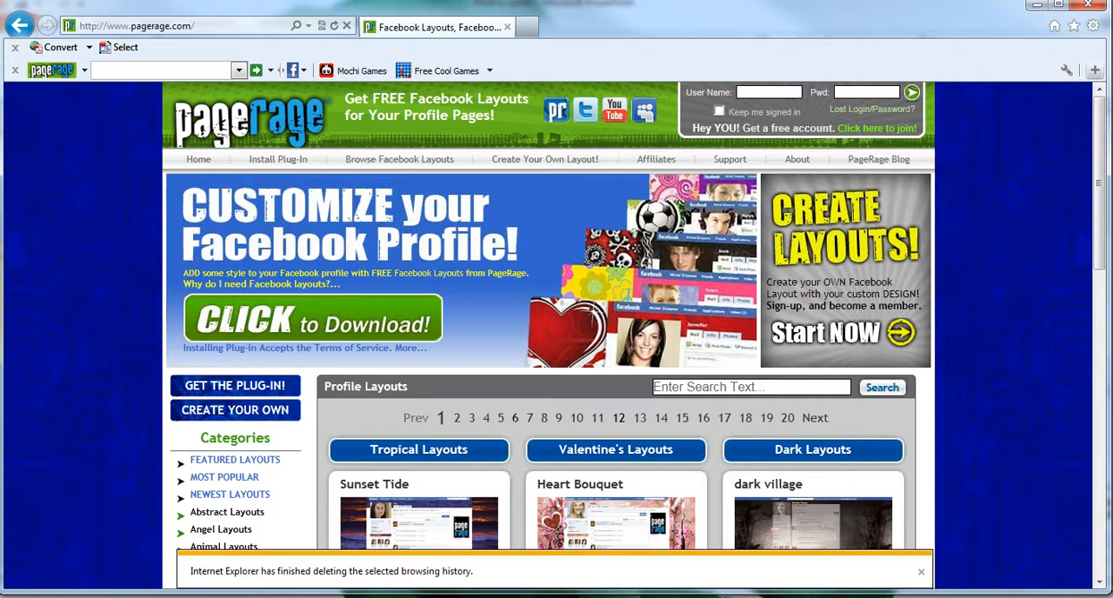
pyautogui.moveTo(313, 537)
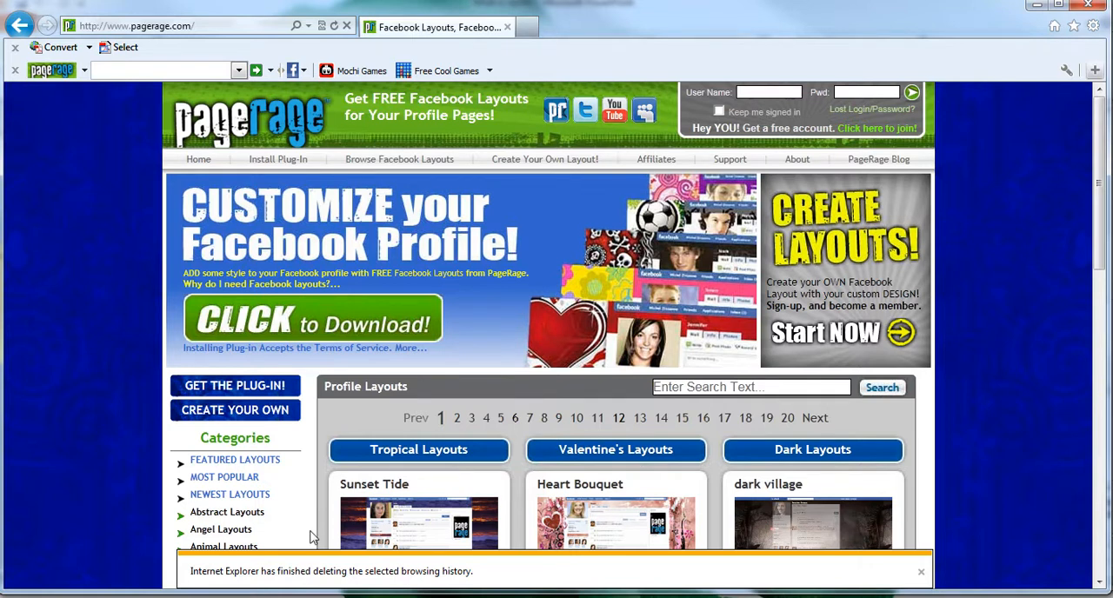
pyautogui.moveTo(207, 87)
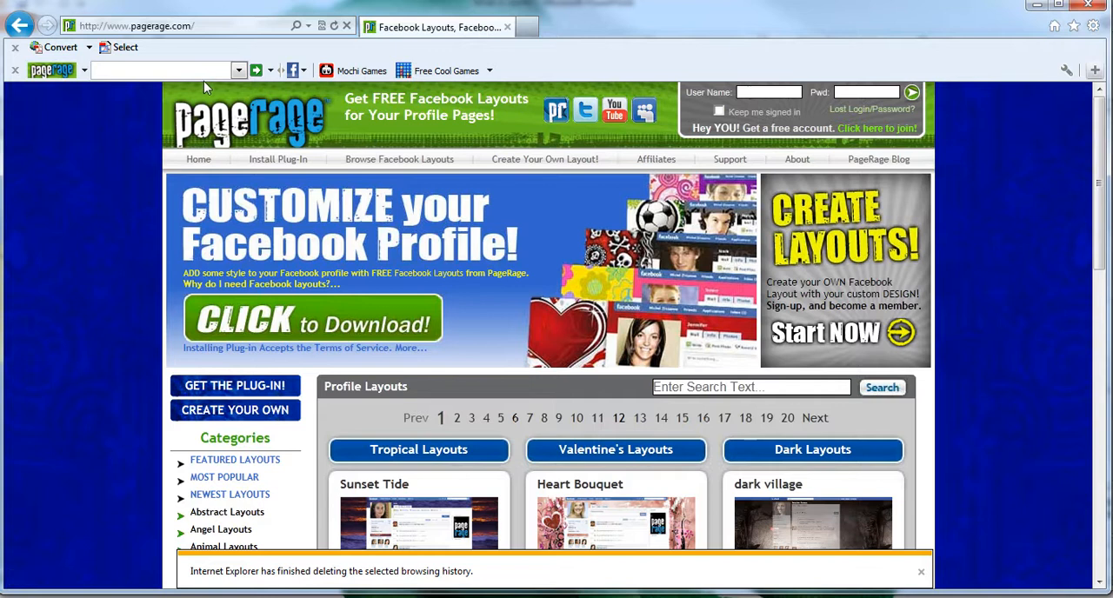
# - Apply the May I? featured layout to Facebook, then go to facebook.com
pyautogui.scroll(-3)
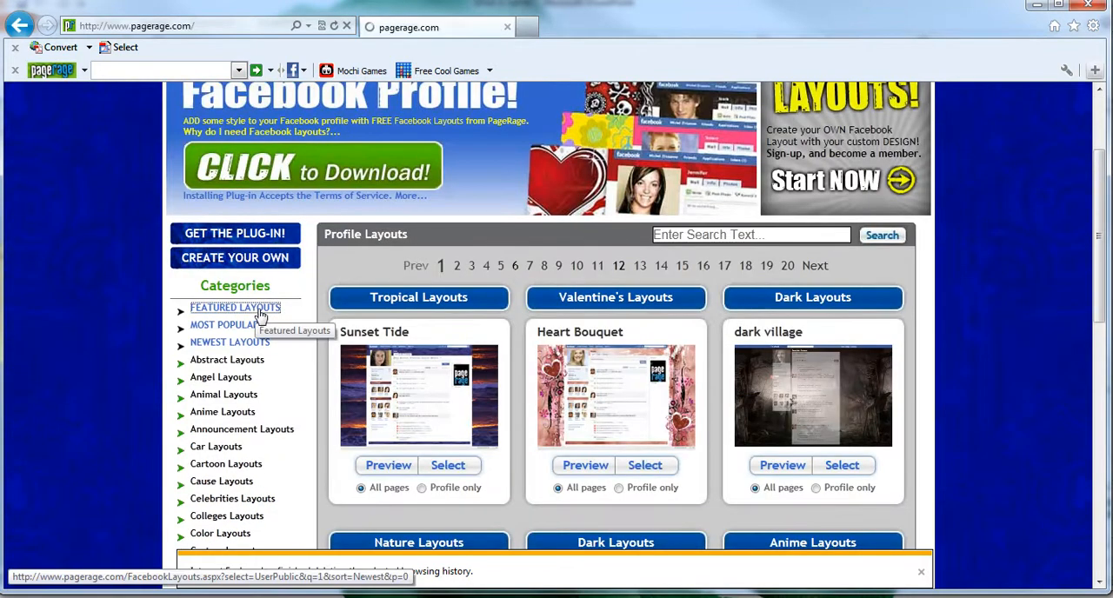
pyautogui.click(235, 307)
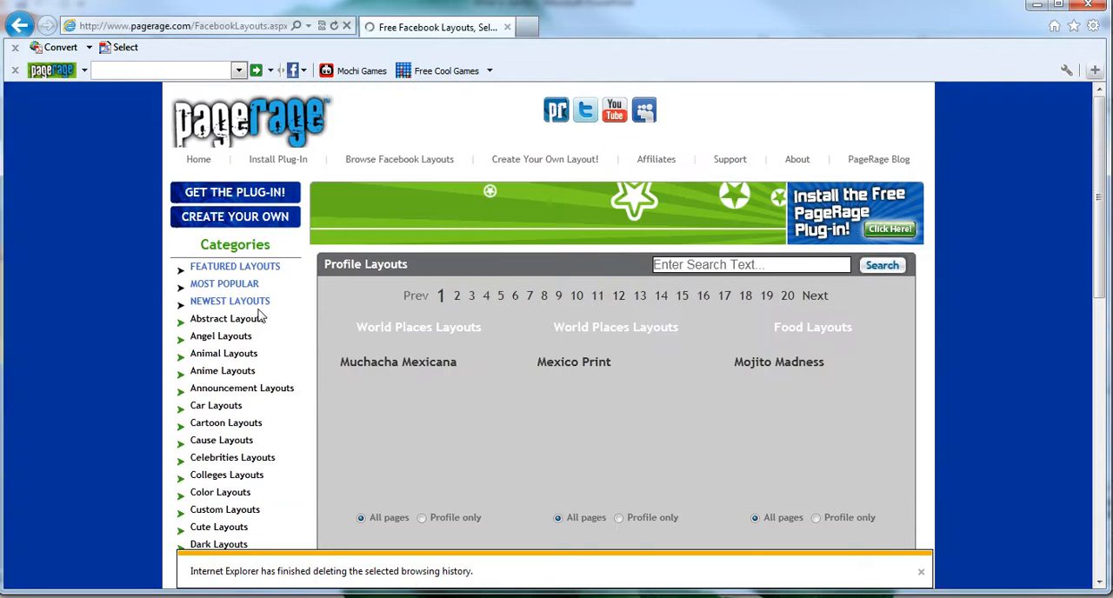
pyautogui.scroll(-3)
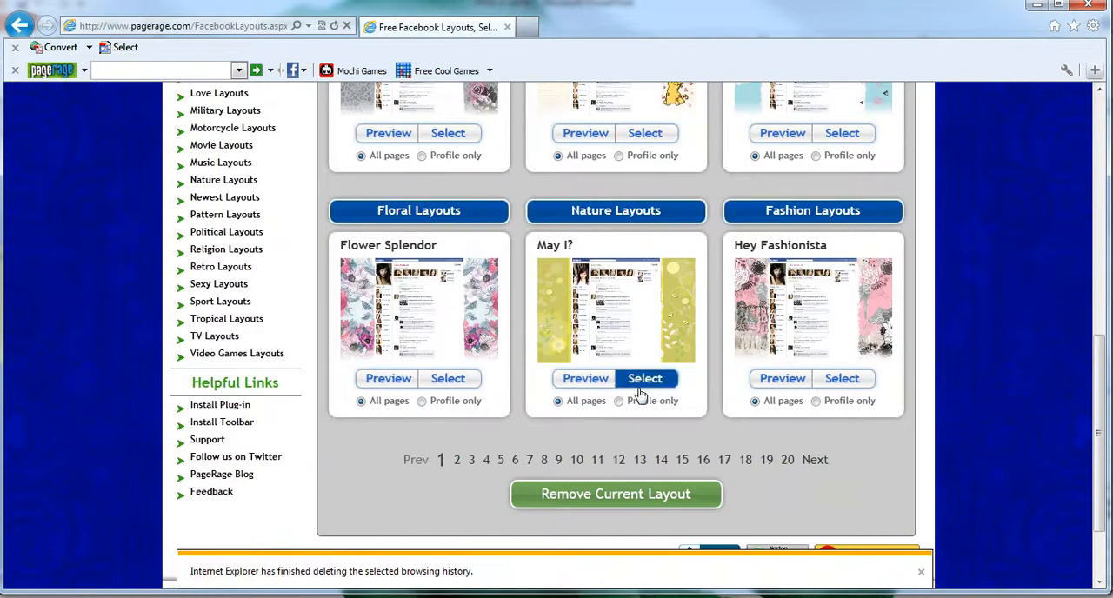
pyautogui.click(645, 378)
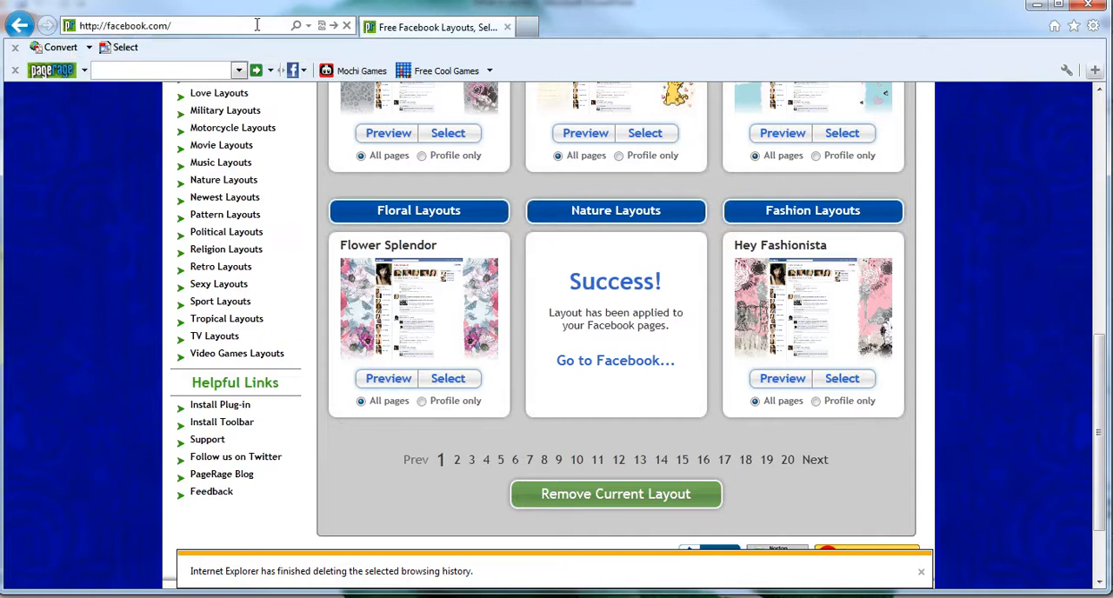
pyautogui.click(615, 360)
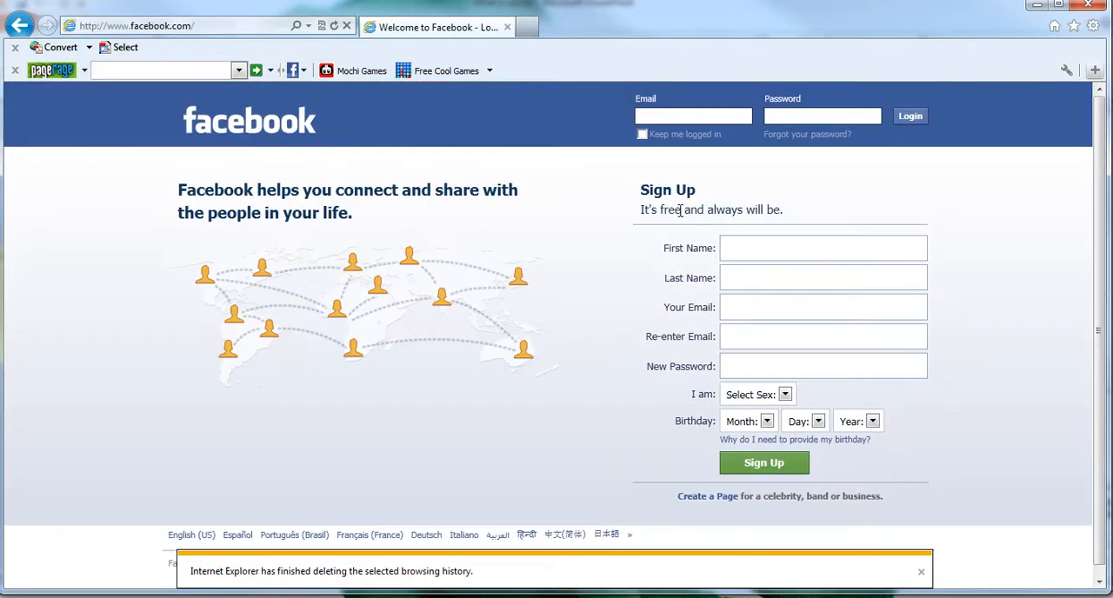
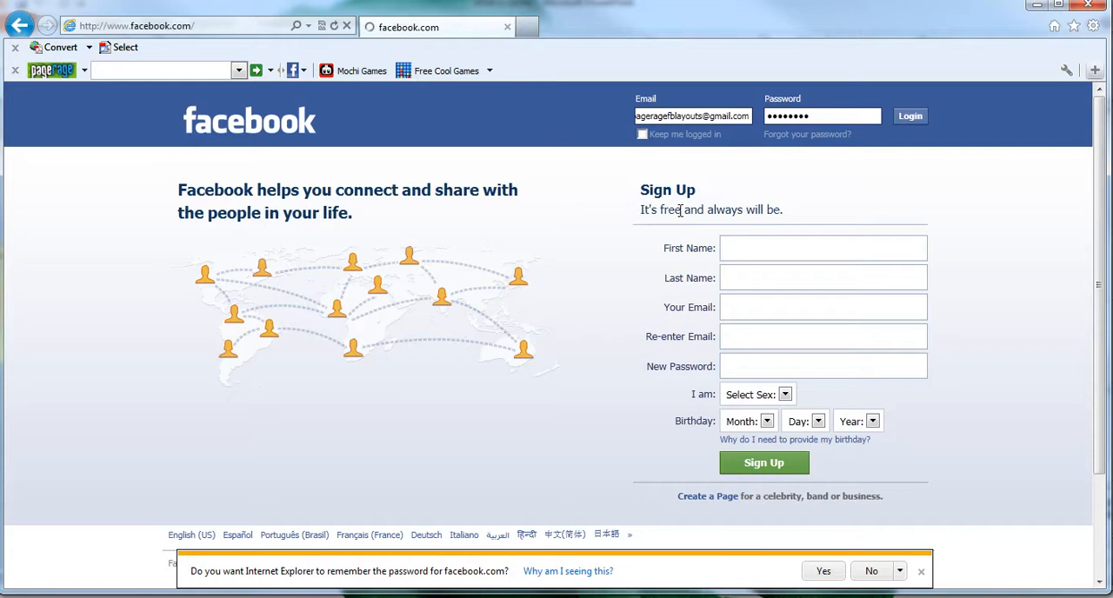
pyautogui.click(909, 116)
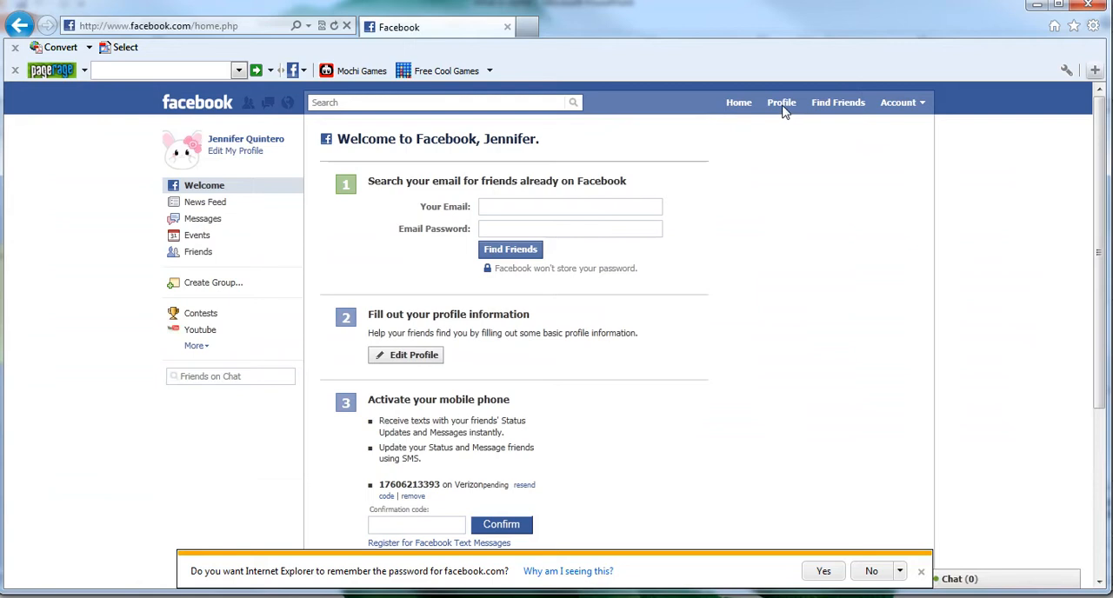
pyautogui.moveTo(780, 112)
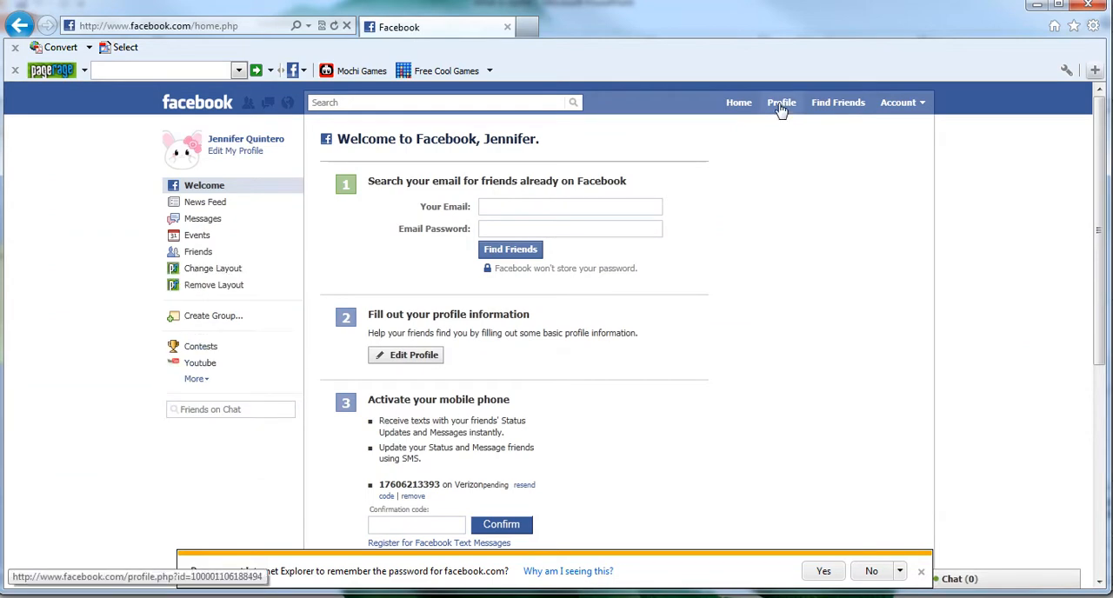
pyautogui.moveTo(781, 102)
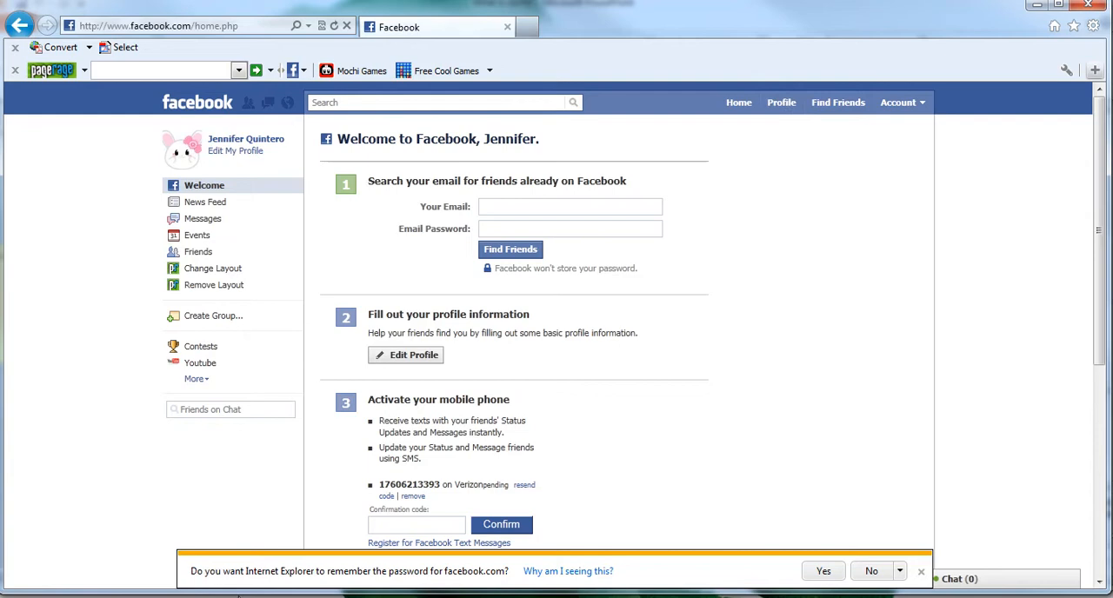
pyautogui.moveTo(460, 582)
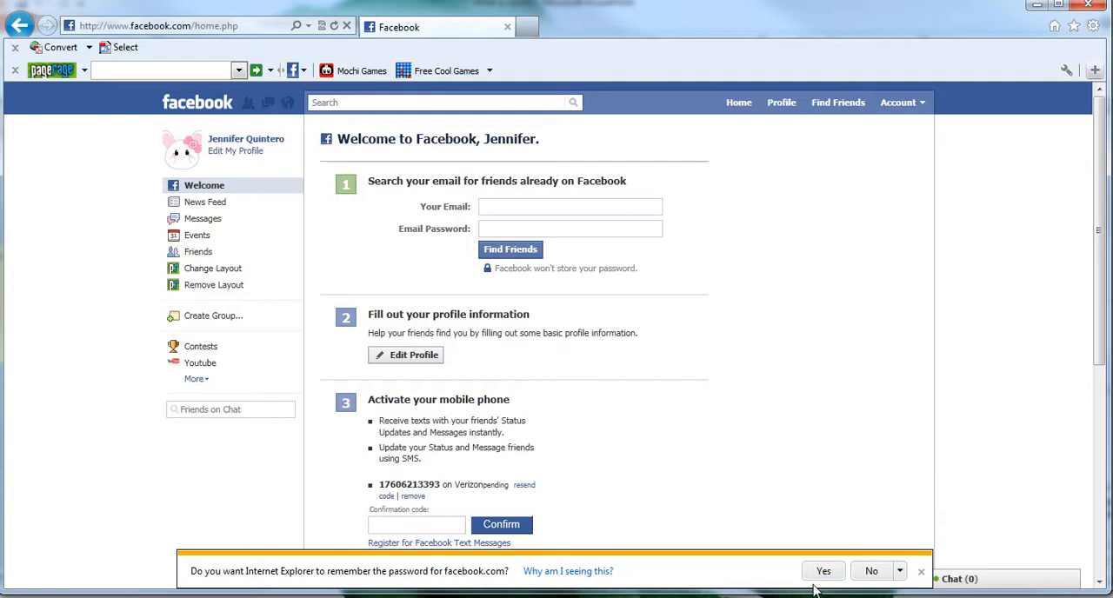
pyautogui.click(870, 571)
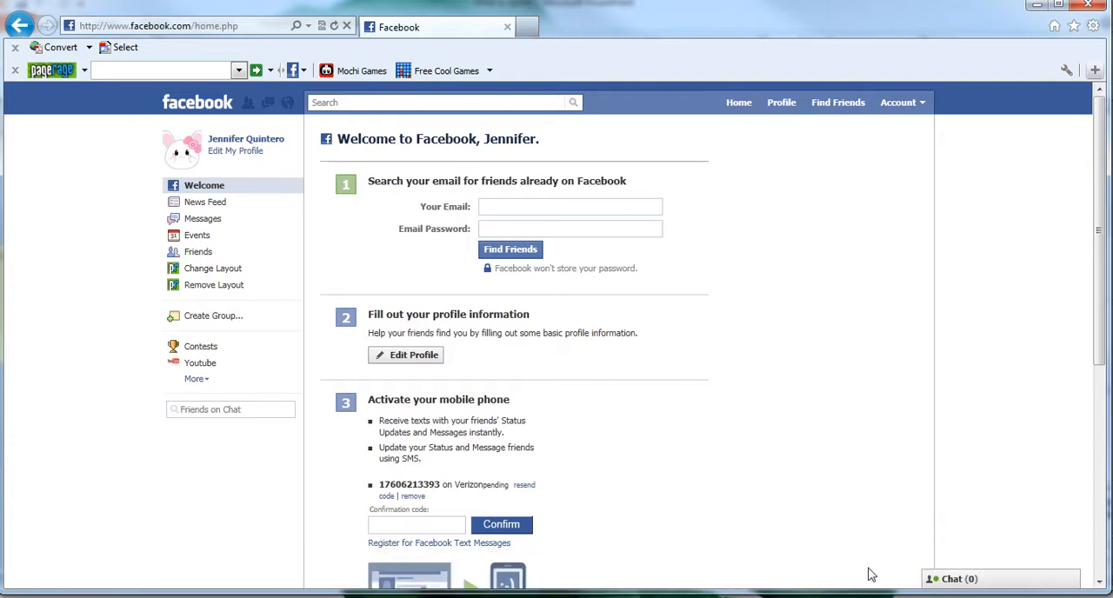
pyautogui.moveTo(781, 102)
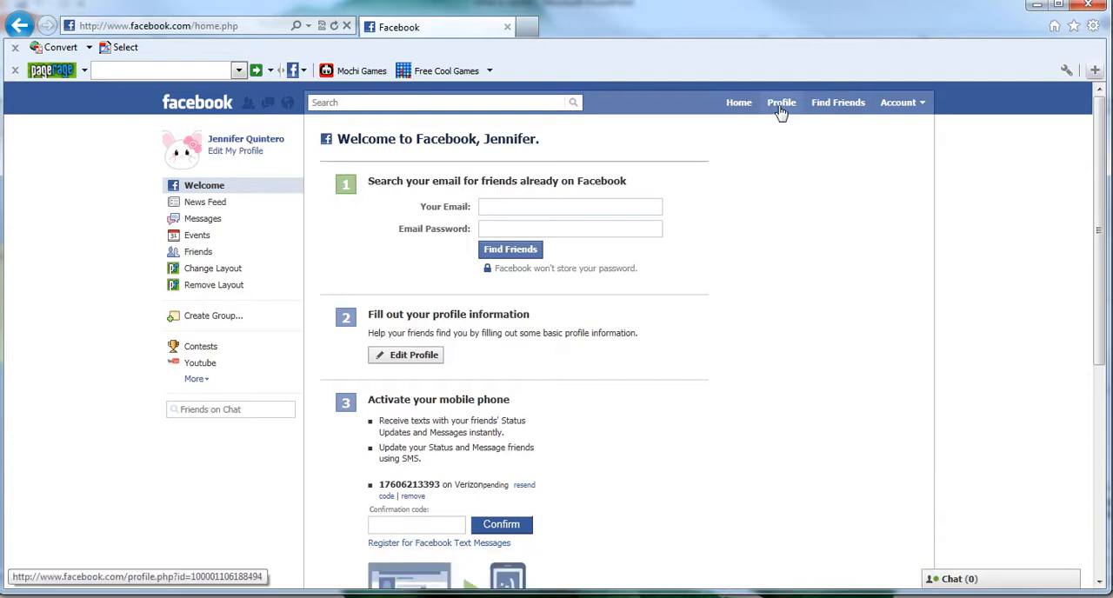
pyautogui.click(781, 102)
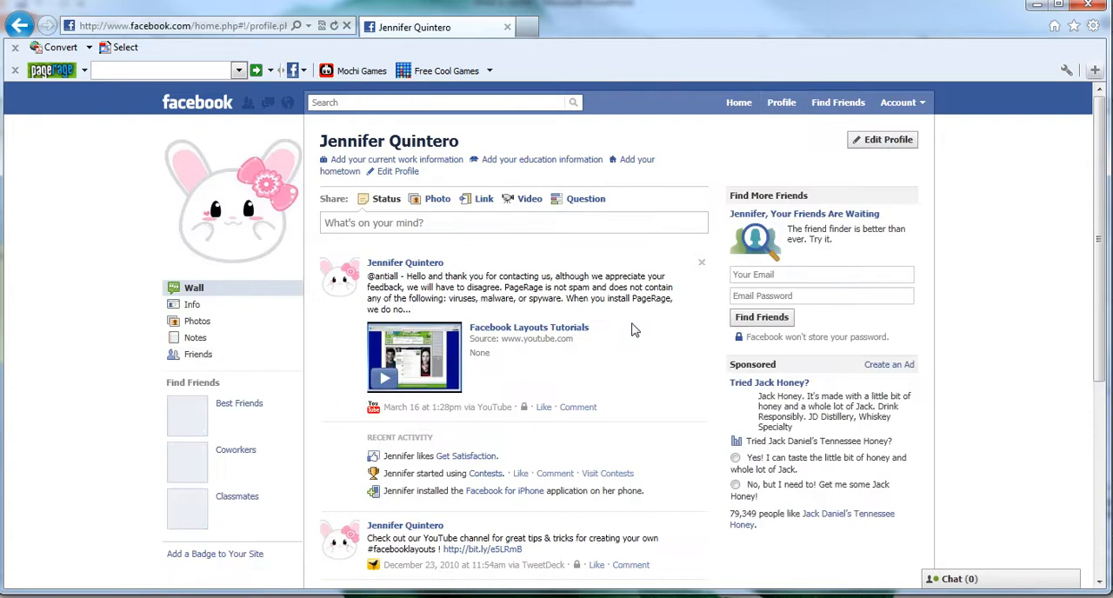
pyautogui.moveTo(229, 156)
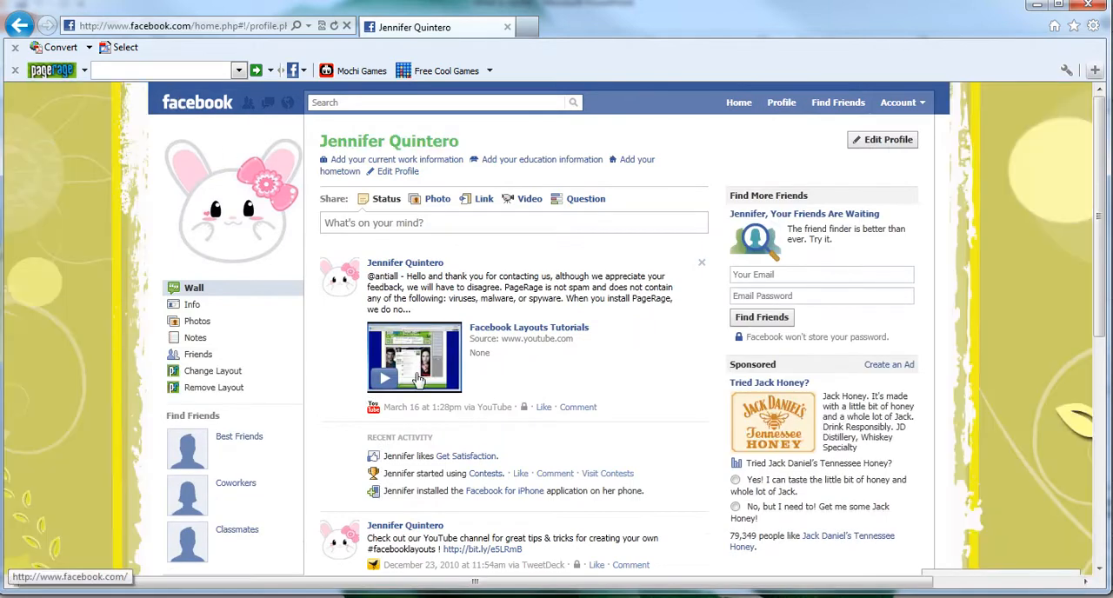
pyautogui.moveTo(620, 467)
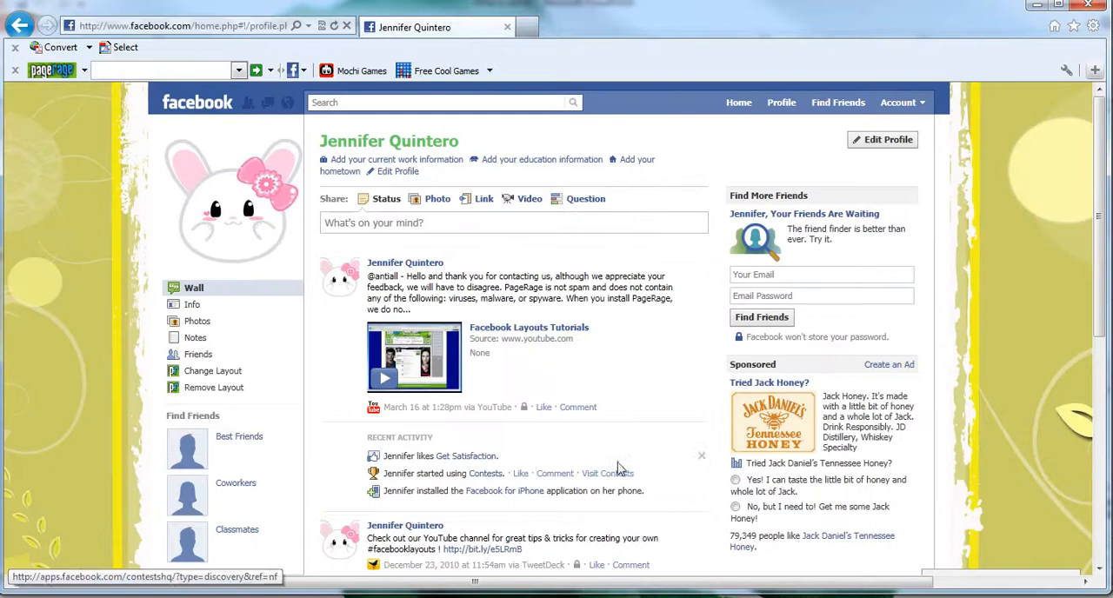
pyautogui.moveTo(555, 334)
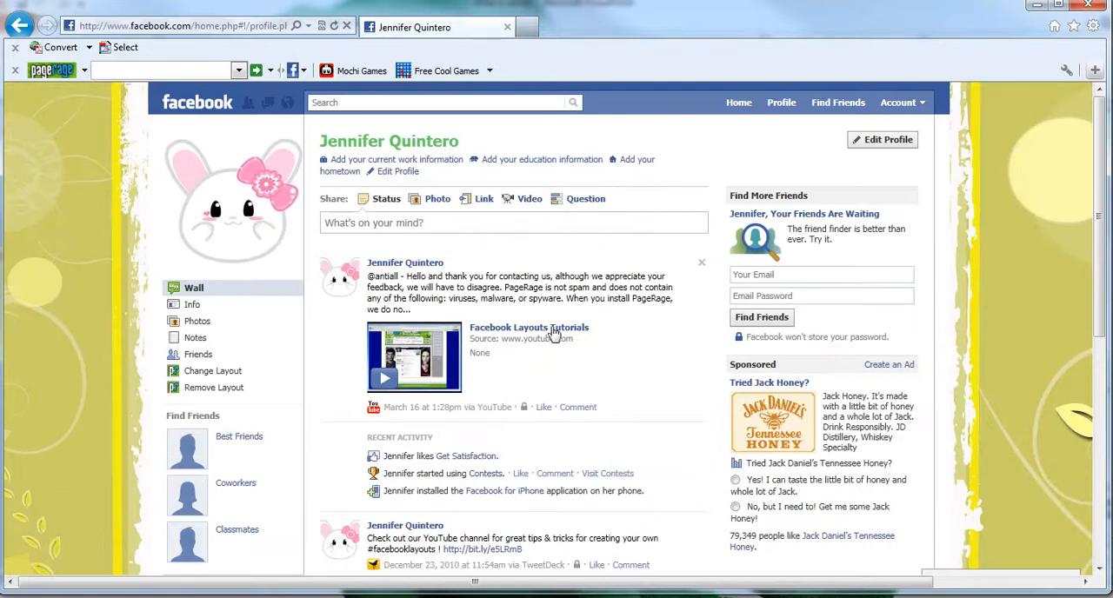
pyautogui.moveTo(633, 337)
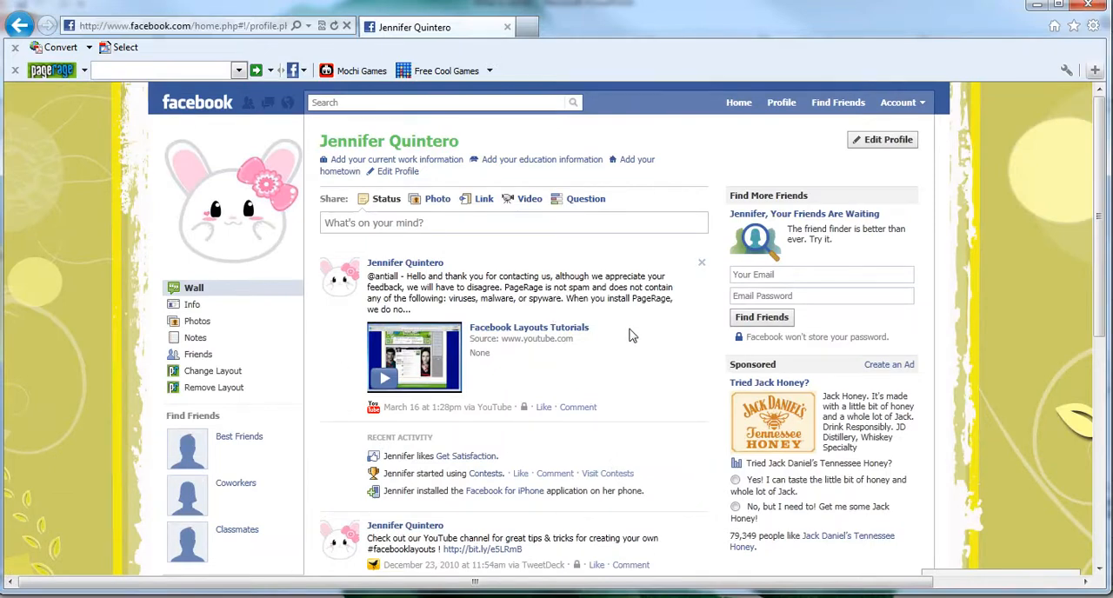
pyautogui.moveTo(634, 360)
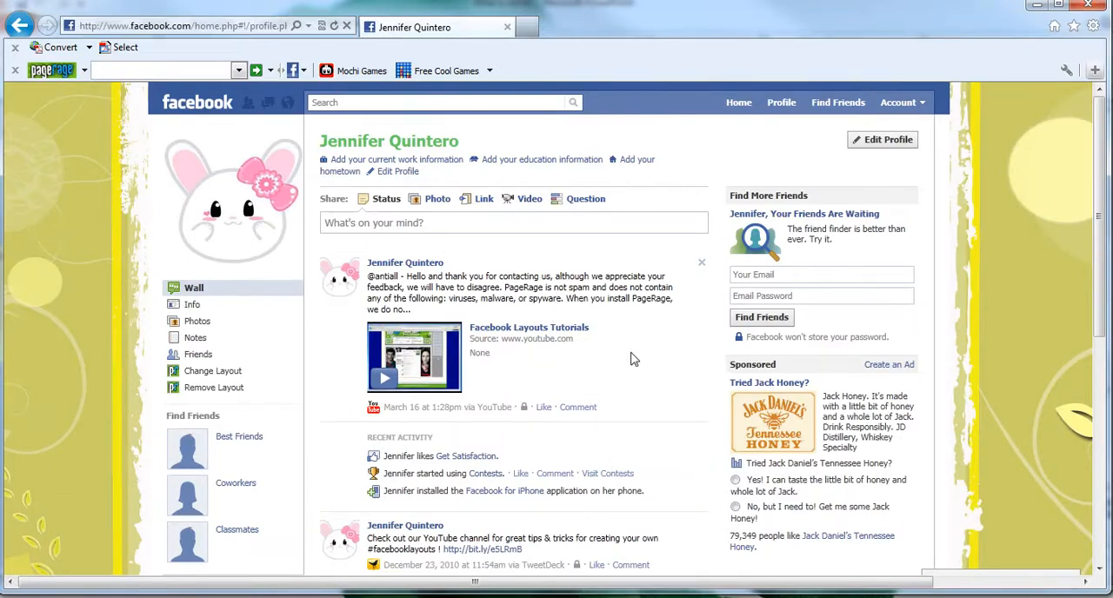
pyautogui.moveTo(621, 366)
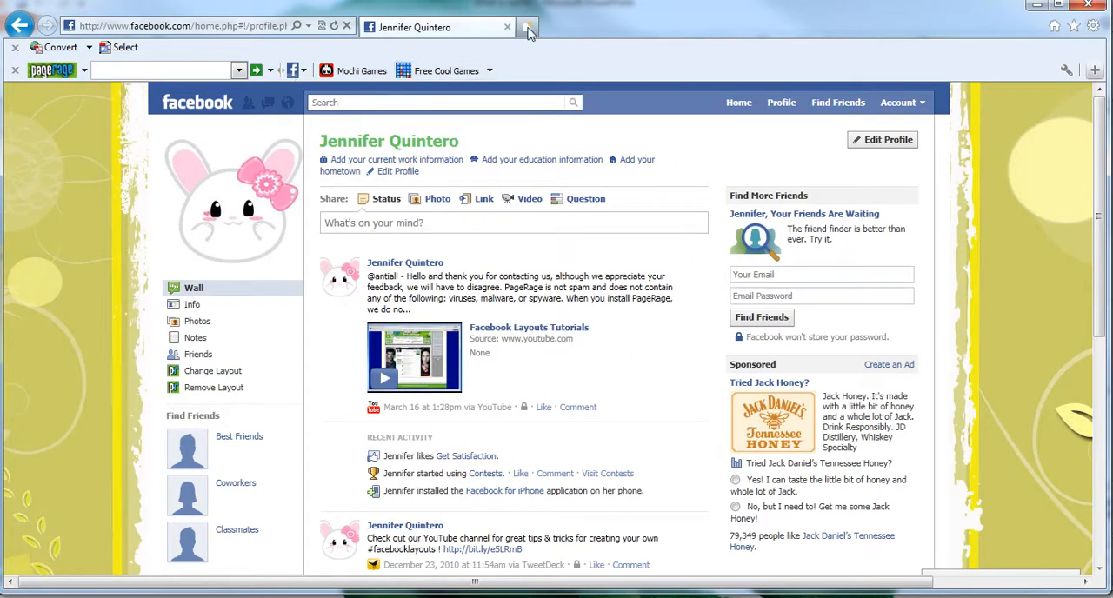
# - Open pagerage.com in a new tab, go to Support, and view the Remote Support details
pyautogui.click(528, 27)
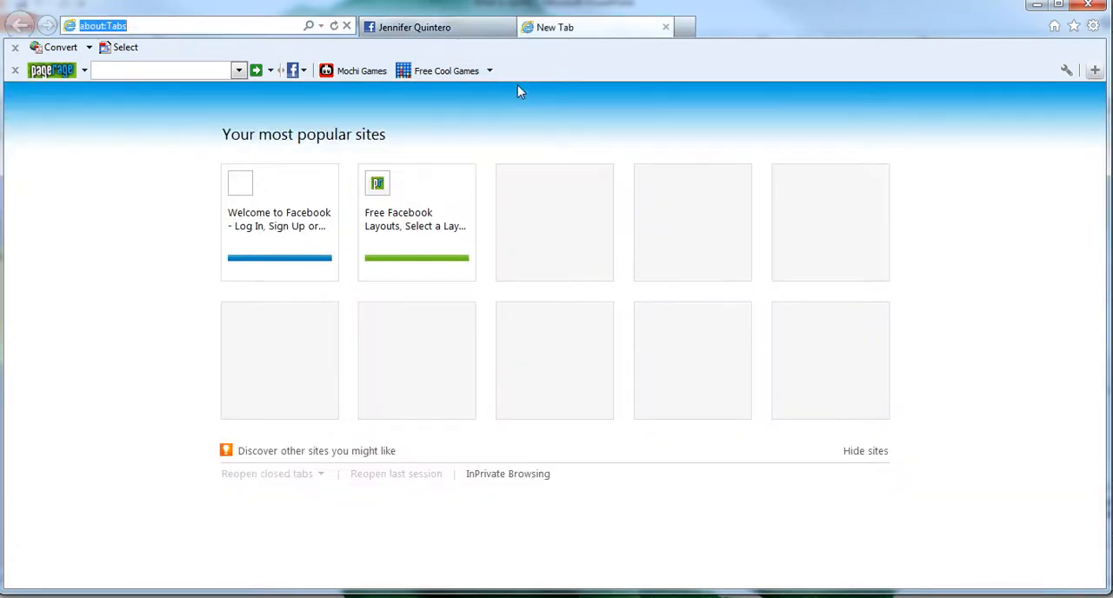
pyautogui.write('pagerage.com/')
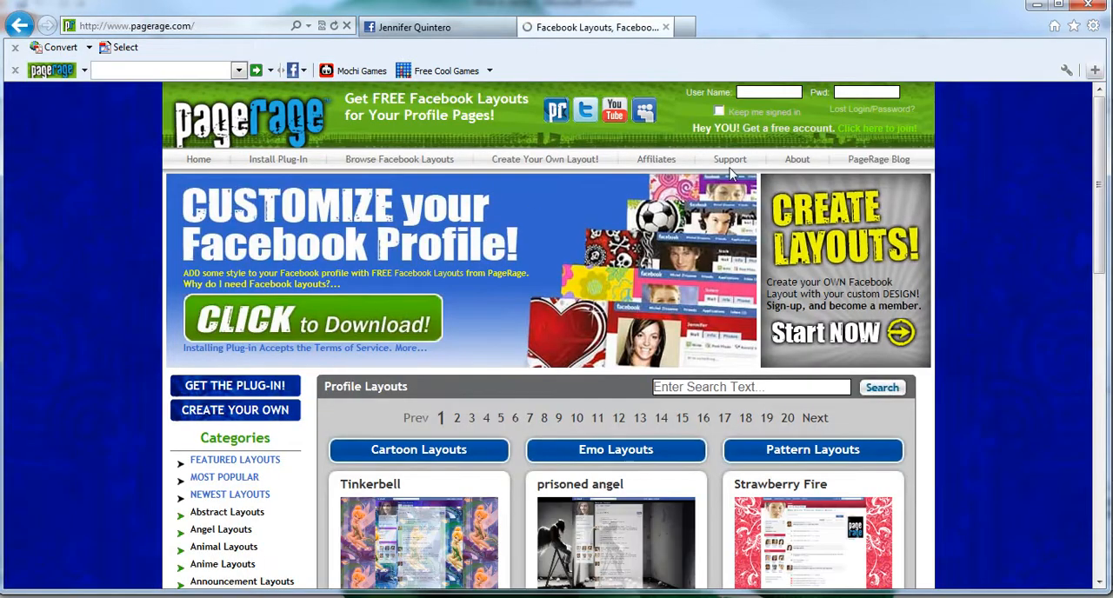
pyautogui.click(730, 160)
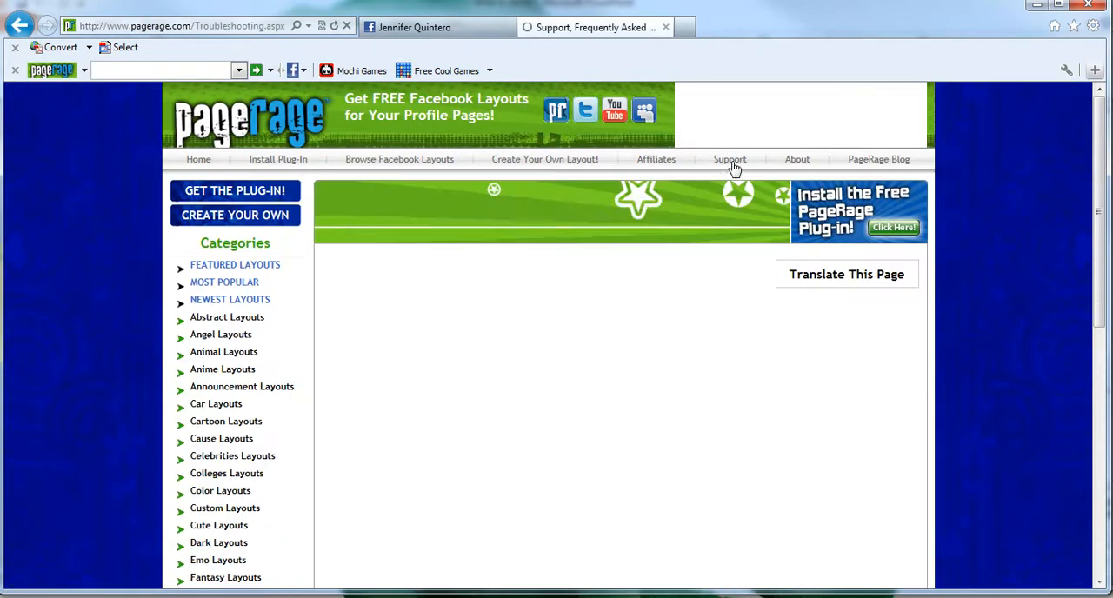
pyautogui.click(729, 159)
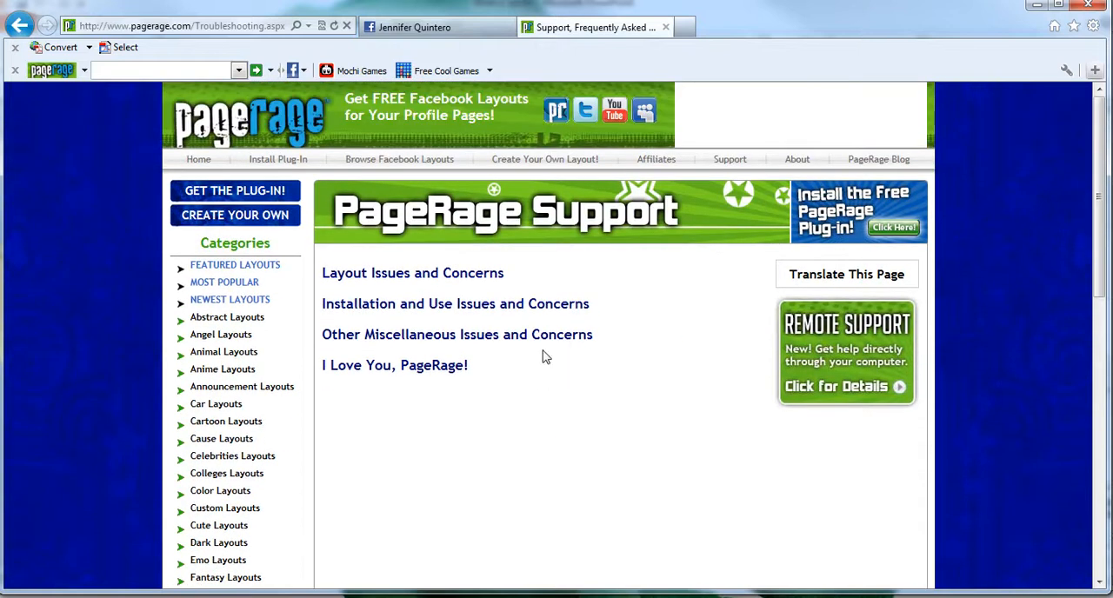
pyautogui.moveTo(841, 352)
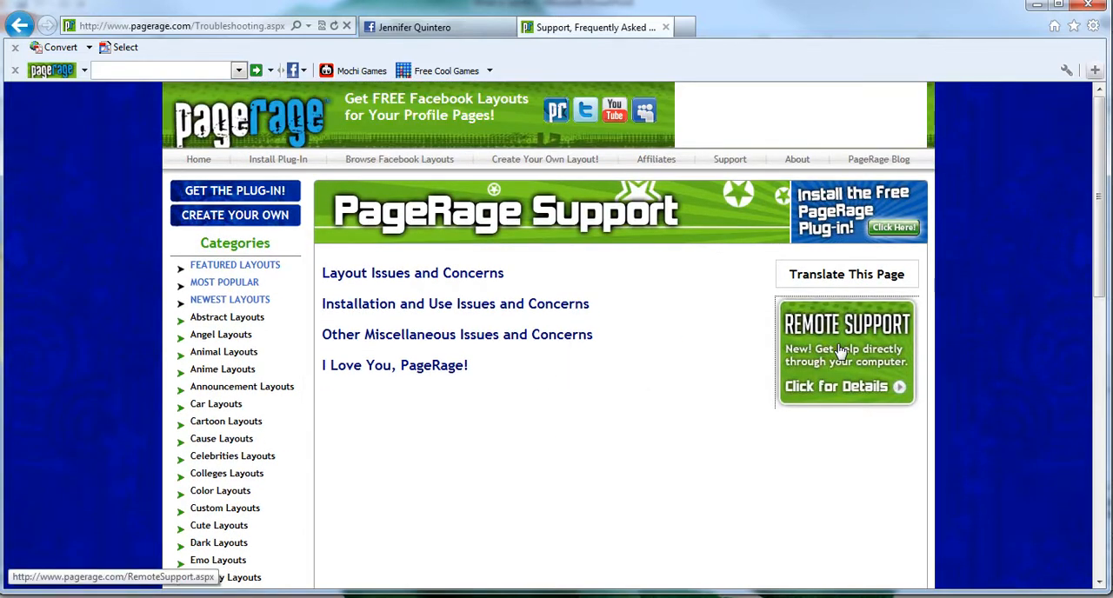
pyautogui.click(845, 386)
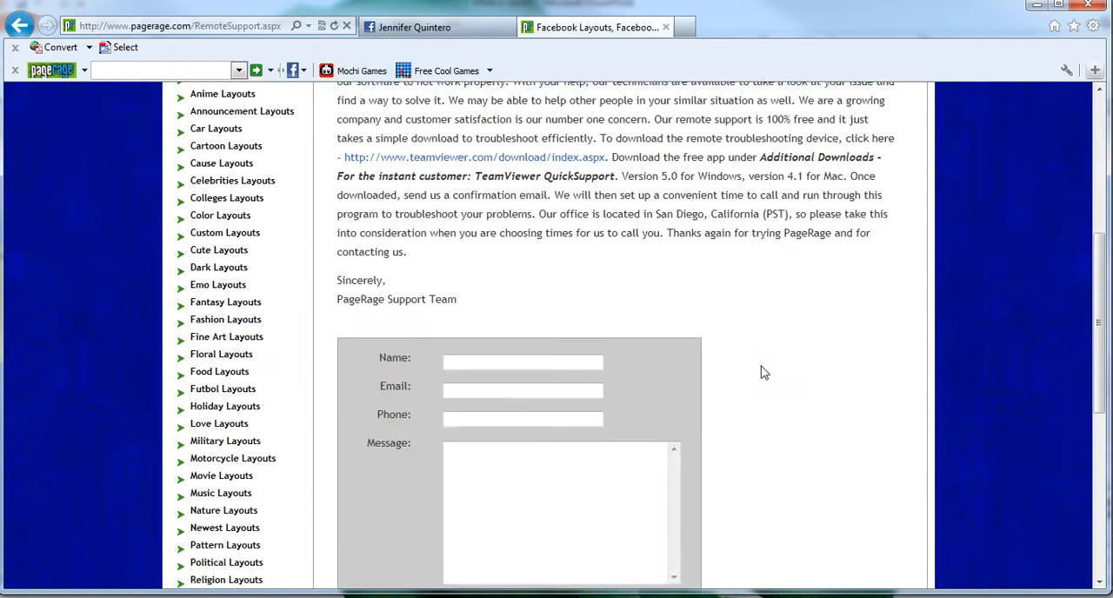
pyautogui.scroll(-3)
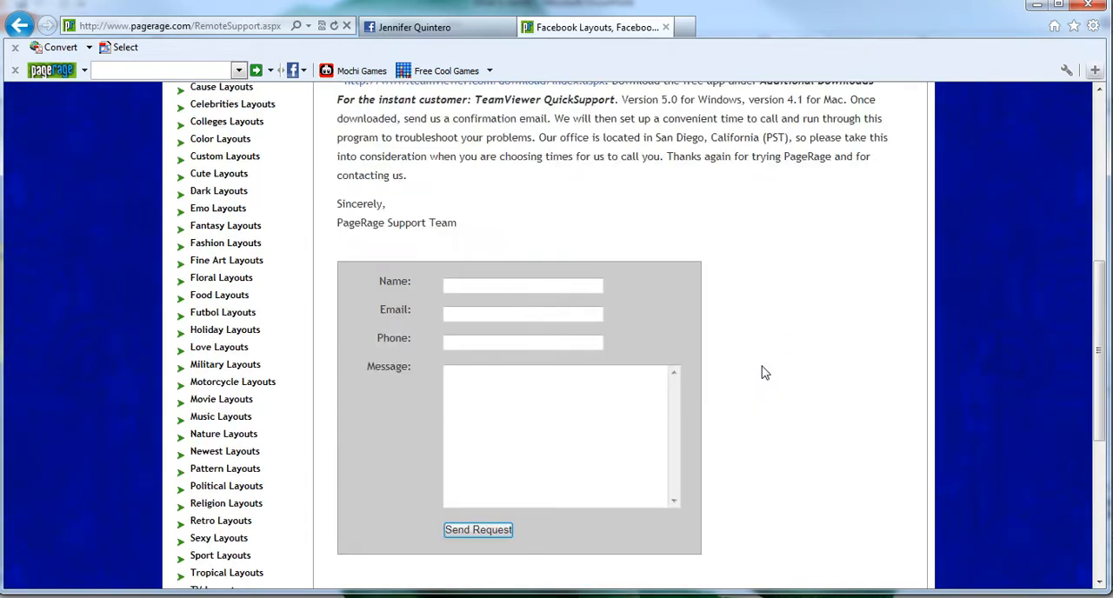
pyautogui.scroll(3)
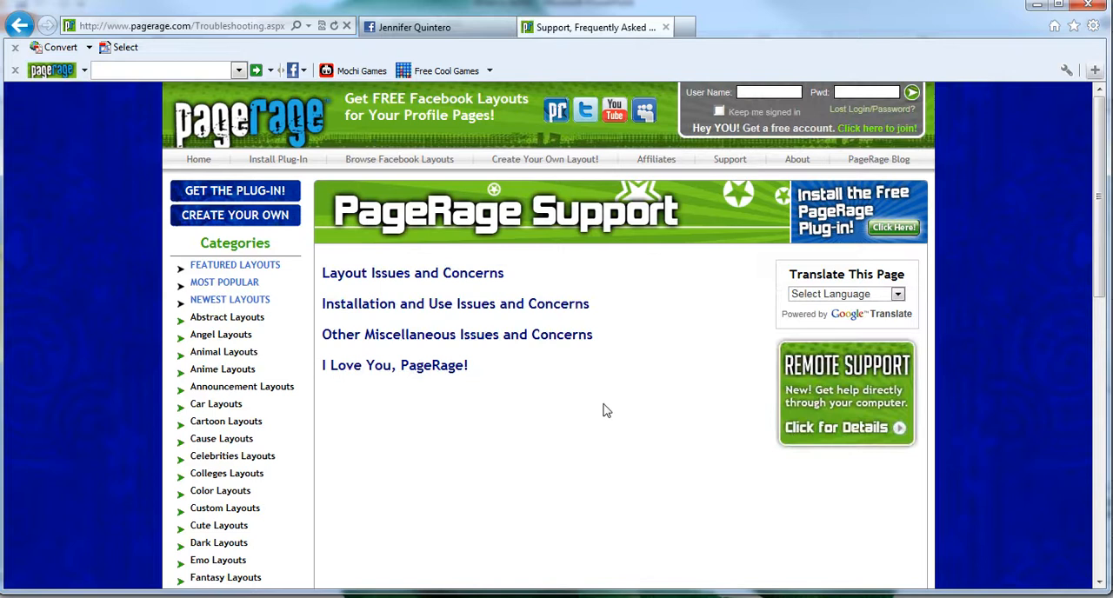
pyautogui.moveTo(614, 392)
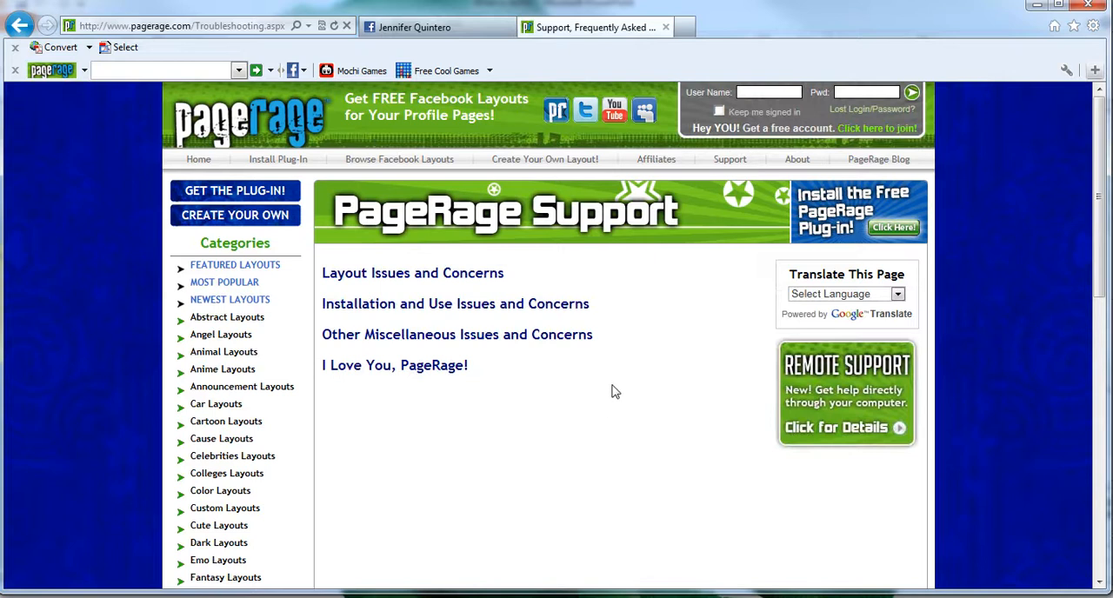
pyautogui.moveTo(609, 319)
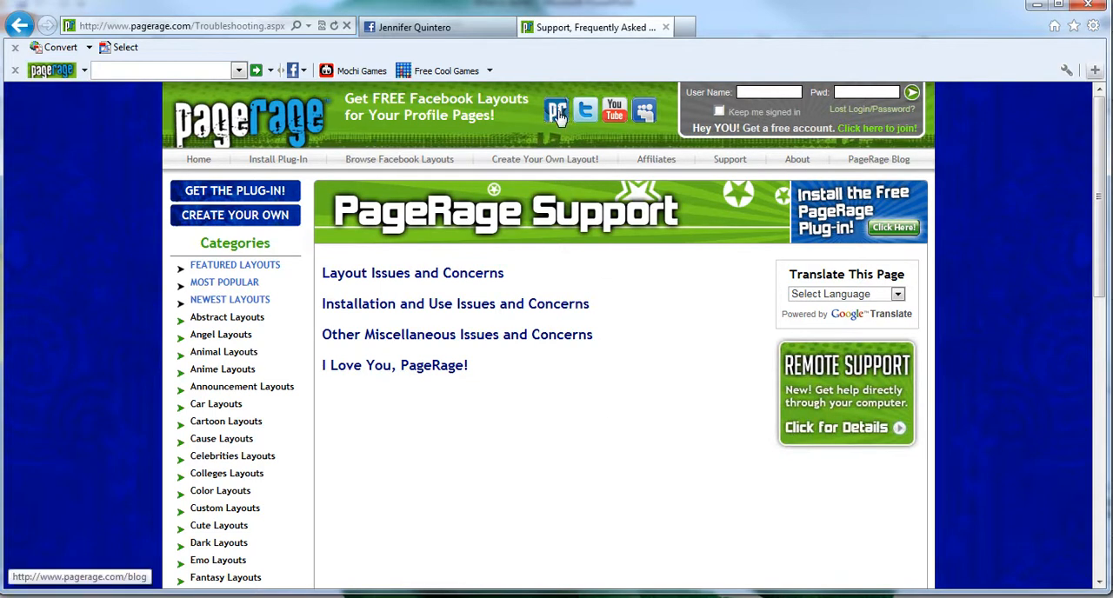
# - Open the PageRage blog from the PR icon in the header
pyautogui.click(879, 159)
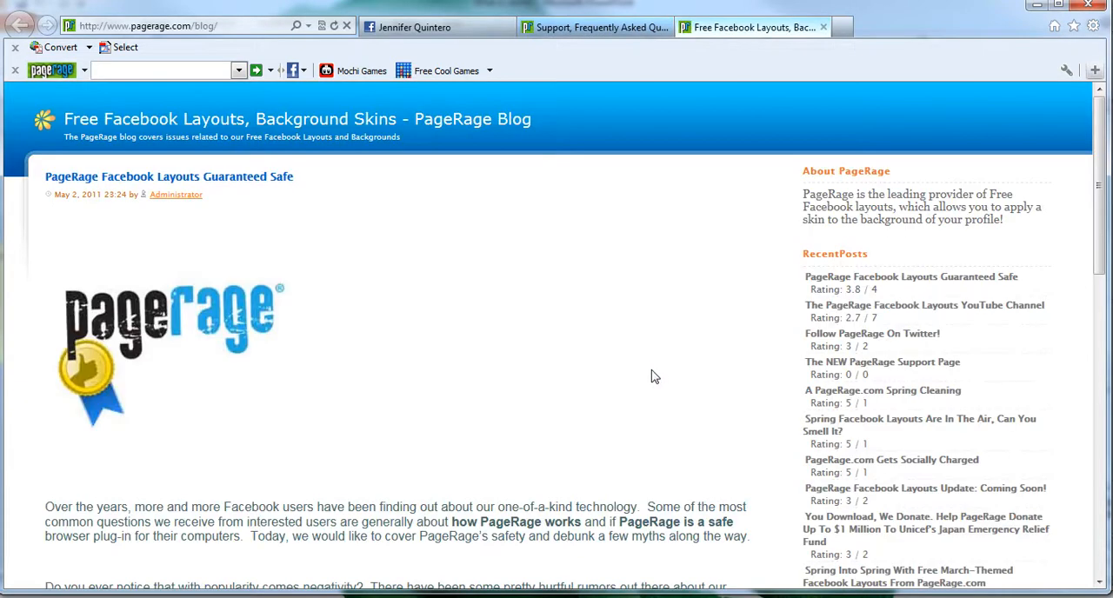
pyautogui.moveTo(725, 164)
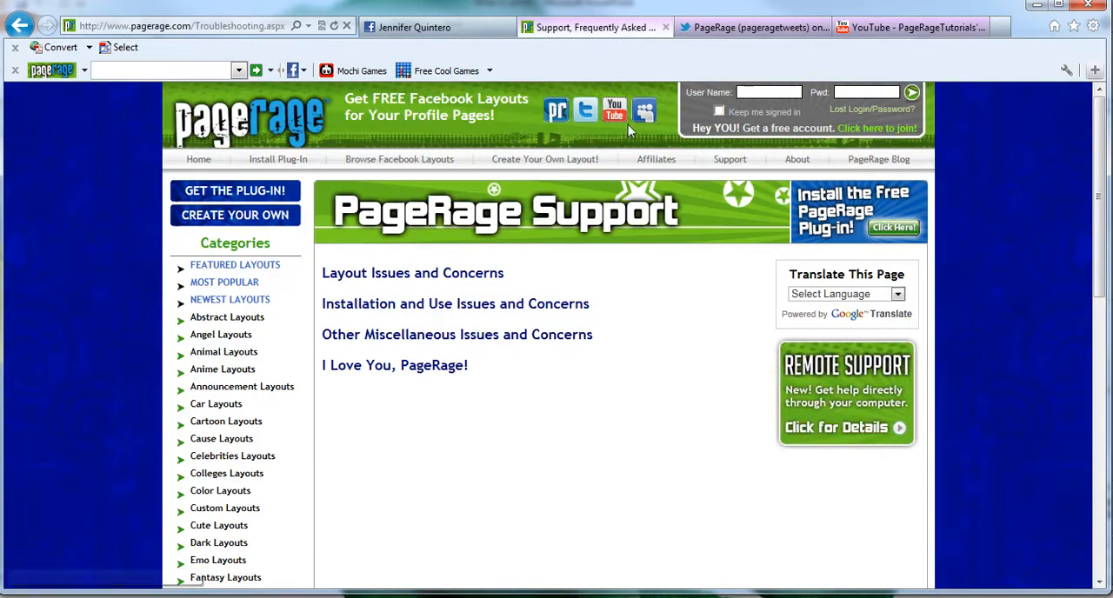
pyautogui.moveTo(645, 111)
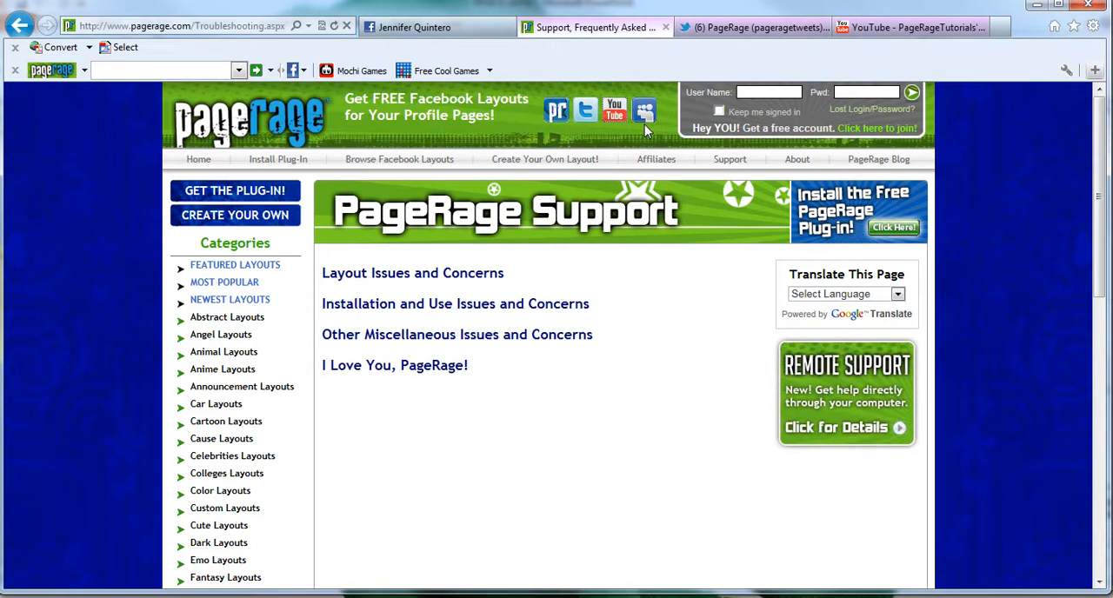
pyautogui.moveTo(646, 112)
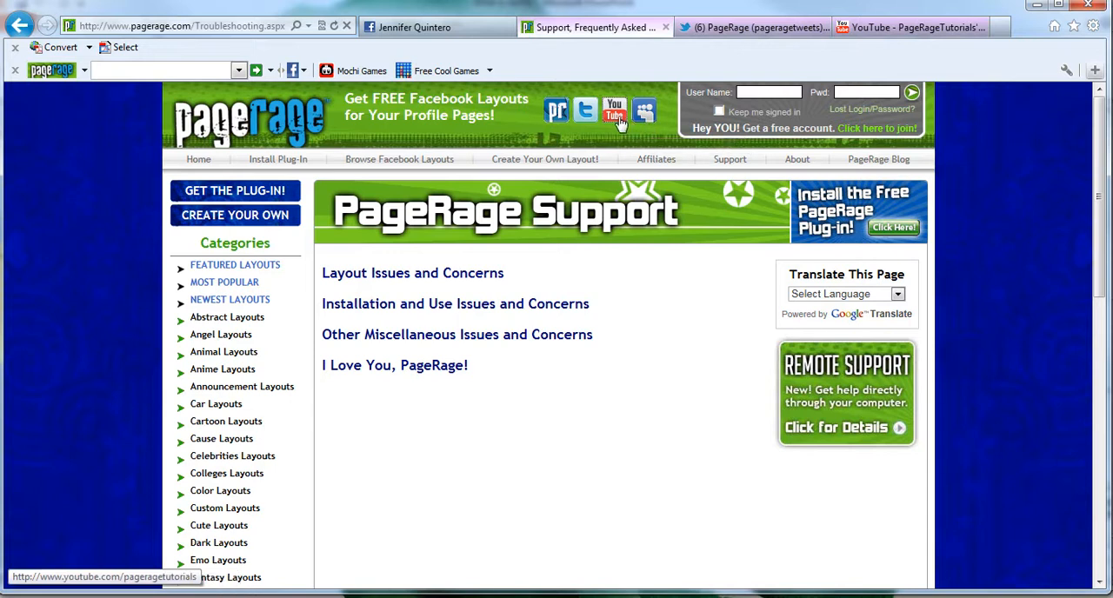
pyautogui.moveTo(644, 275)
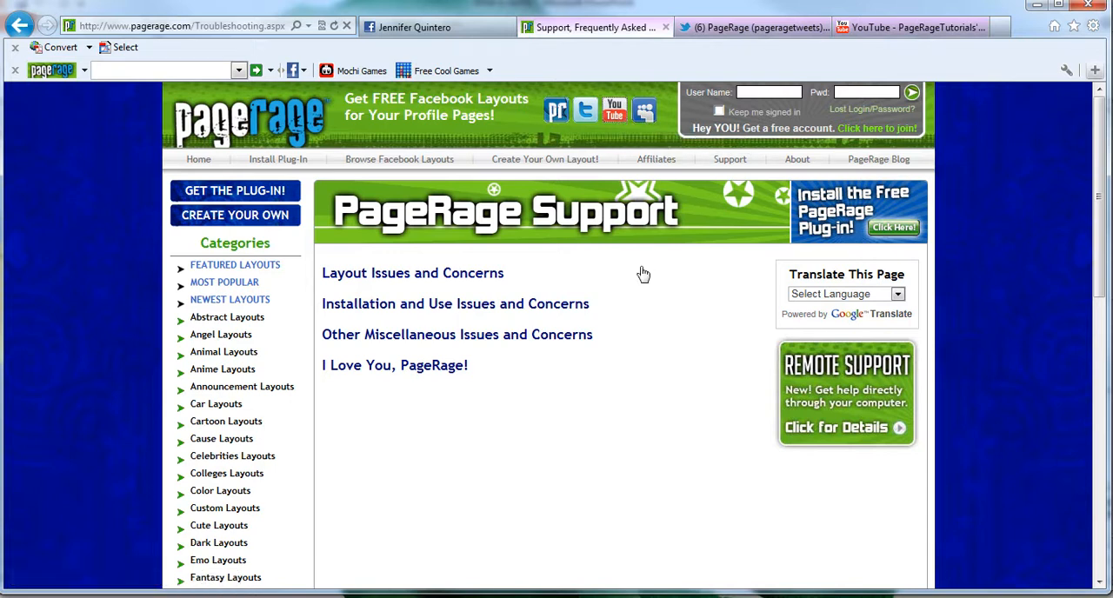